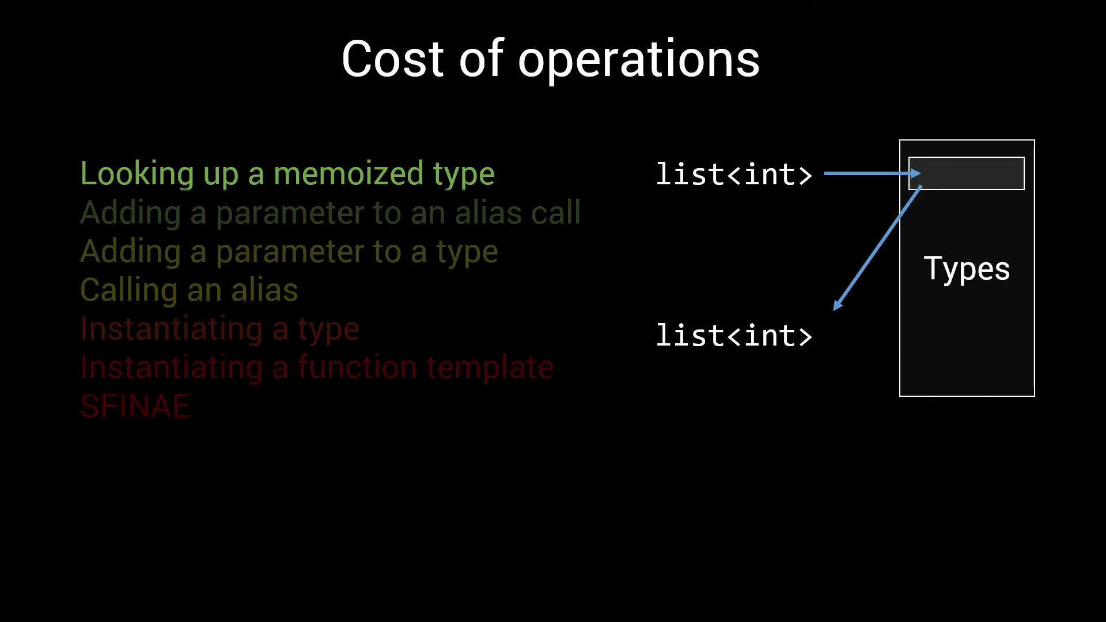
- Advance the Cost of operations slide to the alias-call parameter example with my_list
key("Right")
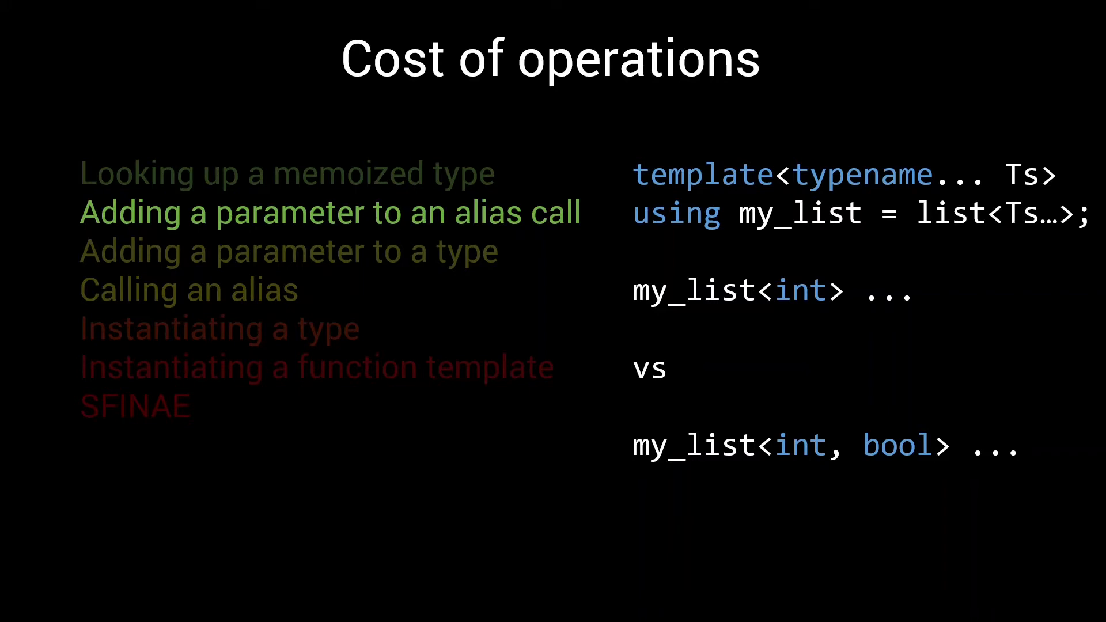
- Step through the type-parameter example to the Calling an alias slide with my_list
key("Right")
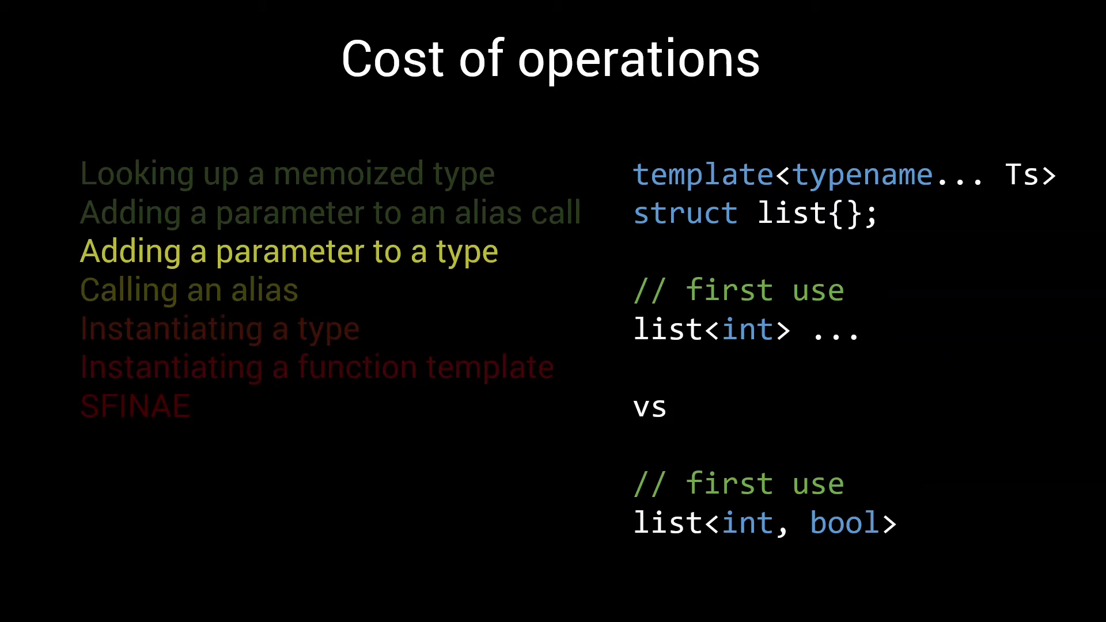
key("Right")
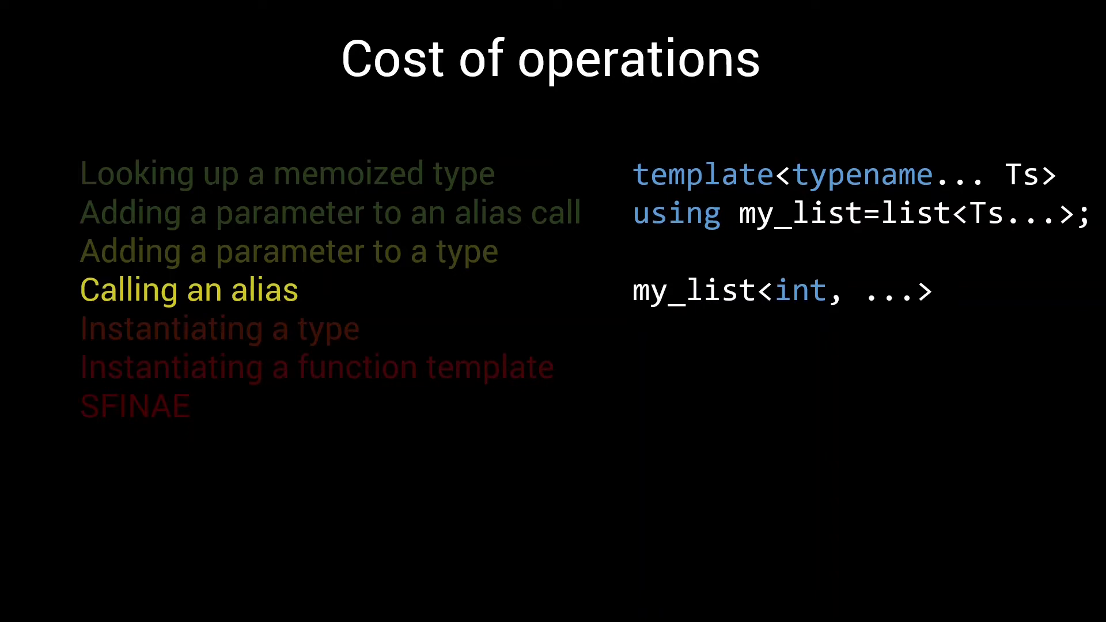
key("Right")
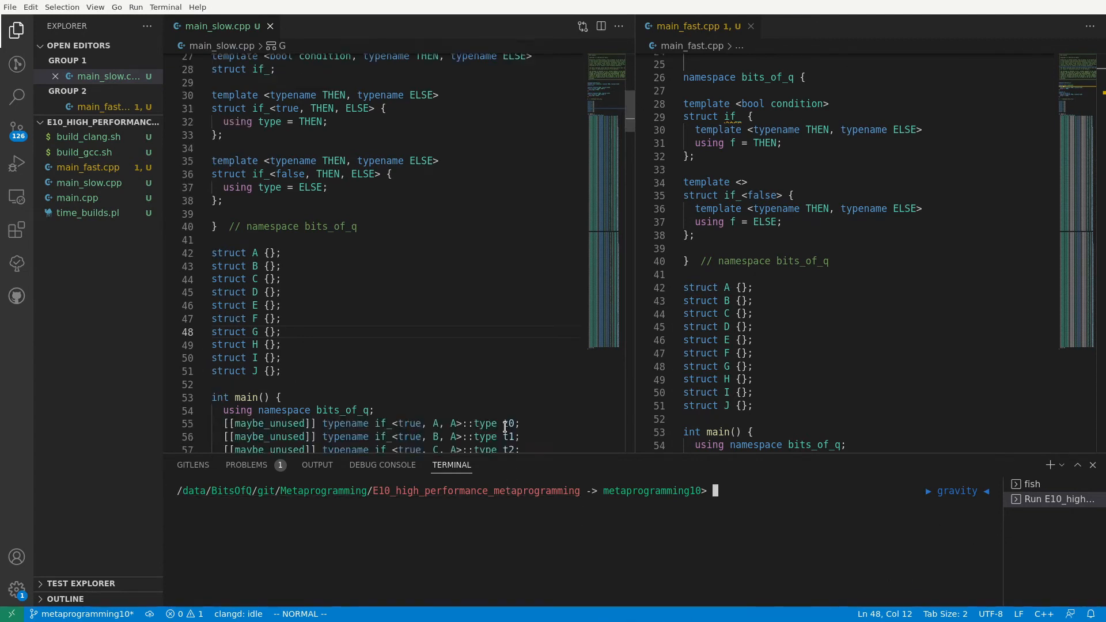
scroll("down", 3)
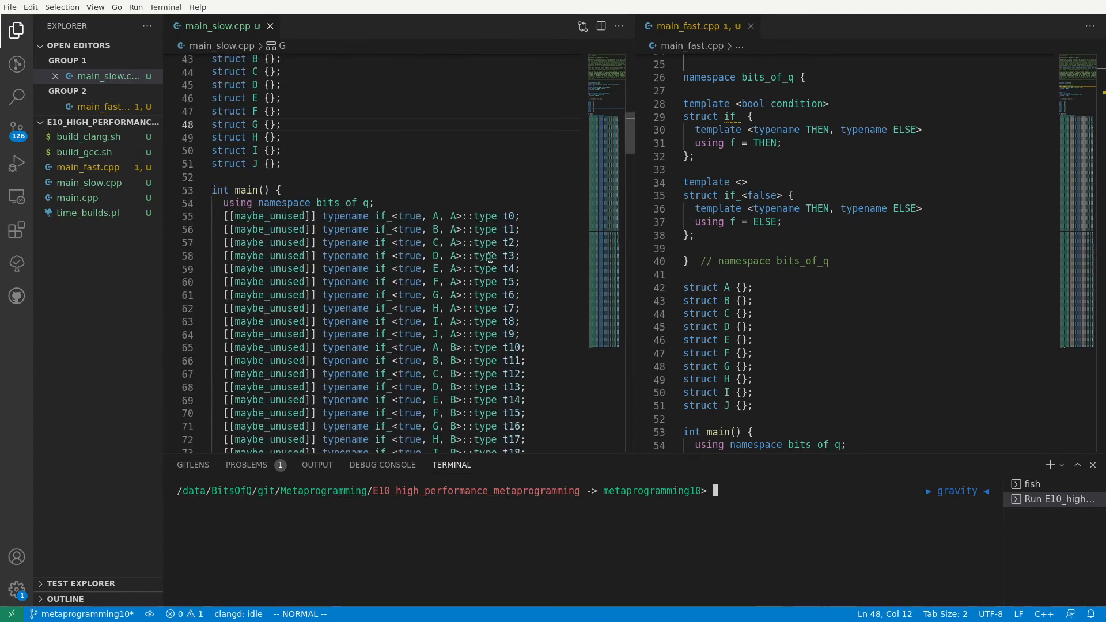
scroll("down", 3)
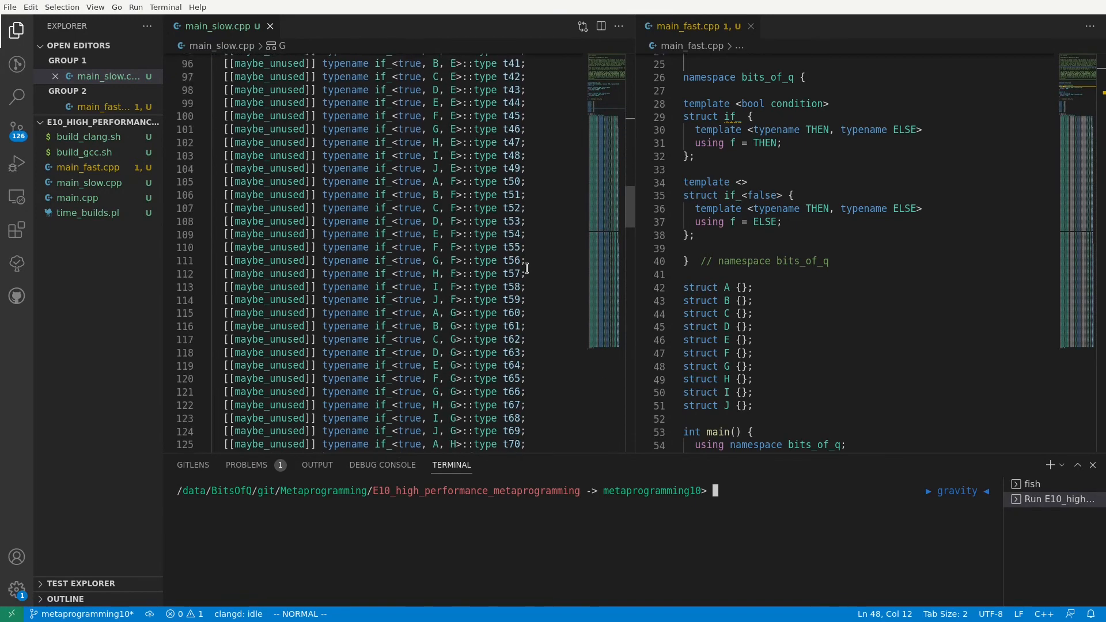
scroll("down", 3)
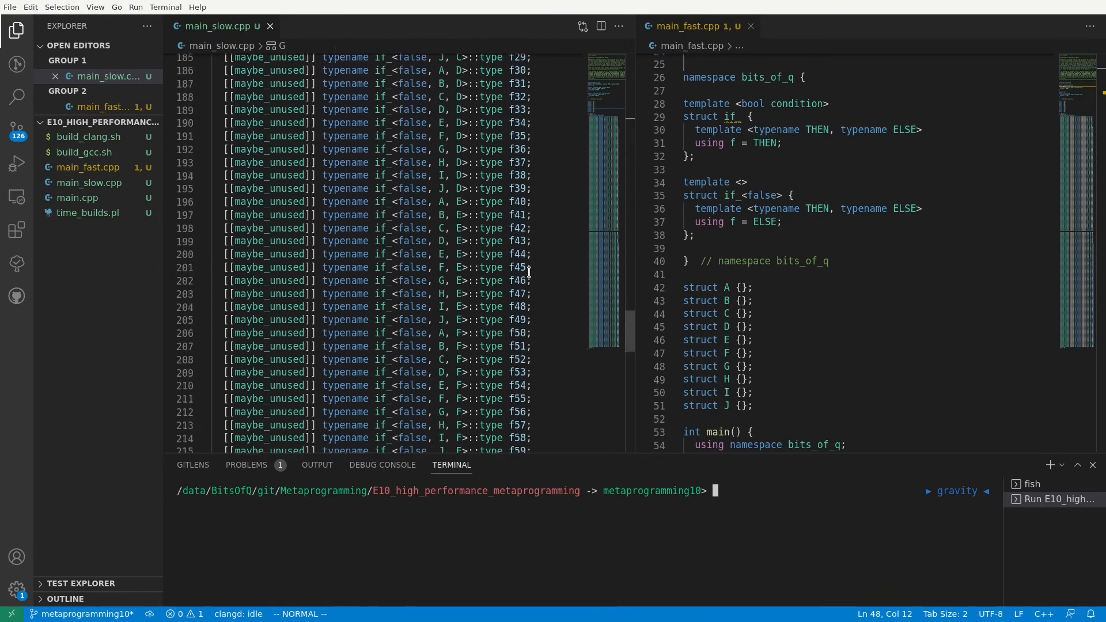
scroll("down", 3)
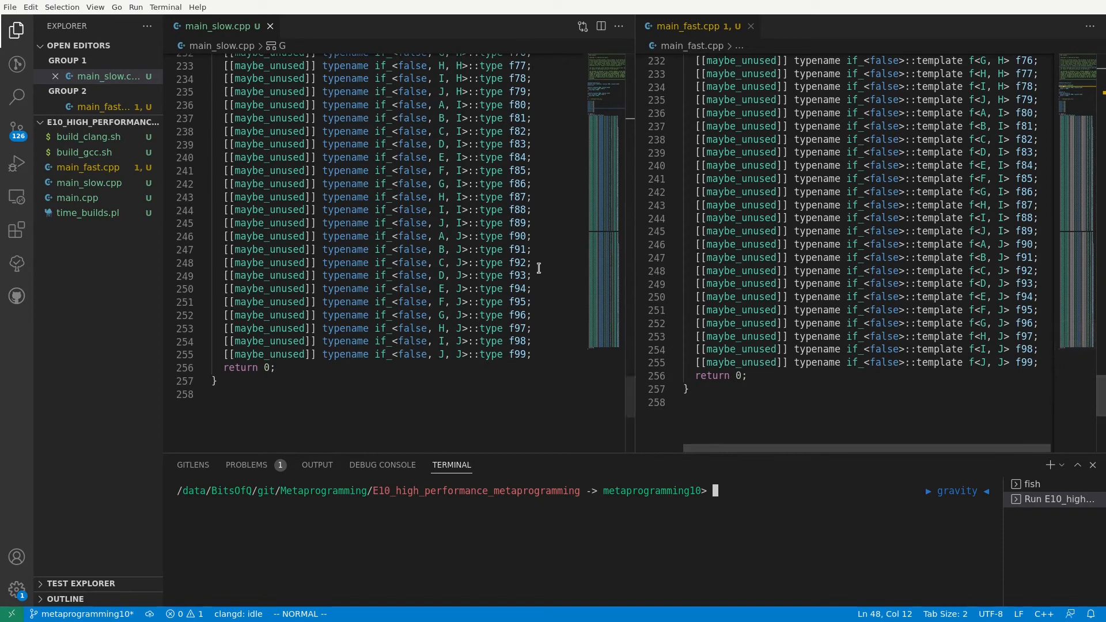
left_click(77, 198)
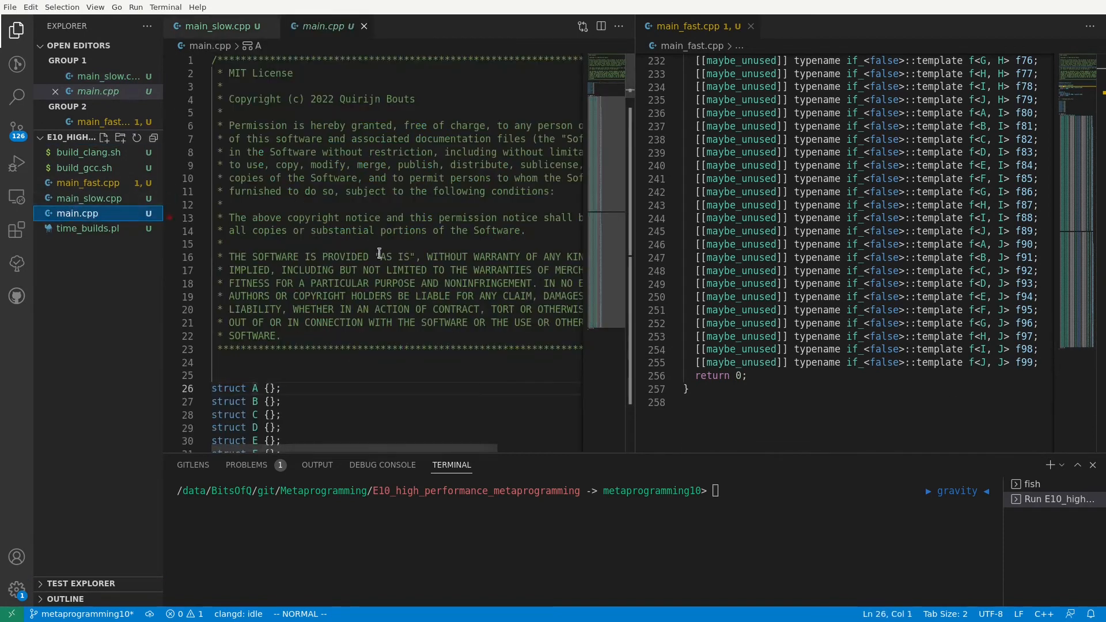
scroll("down", 3)
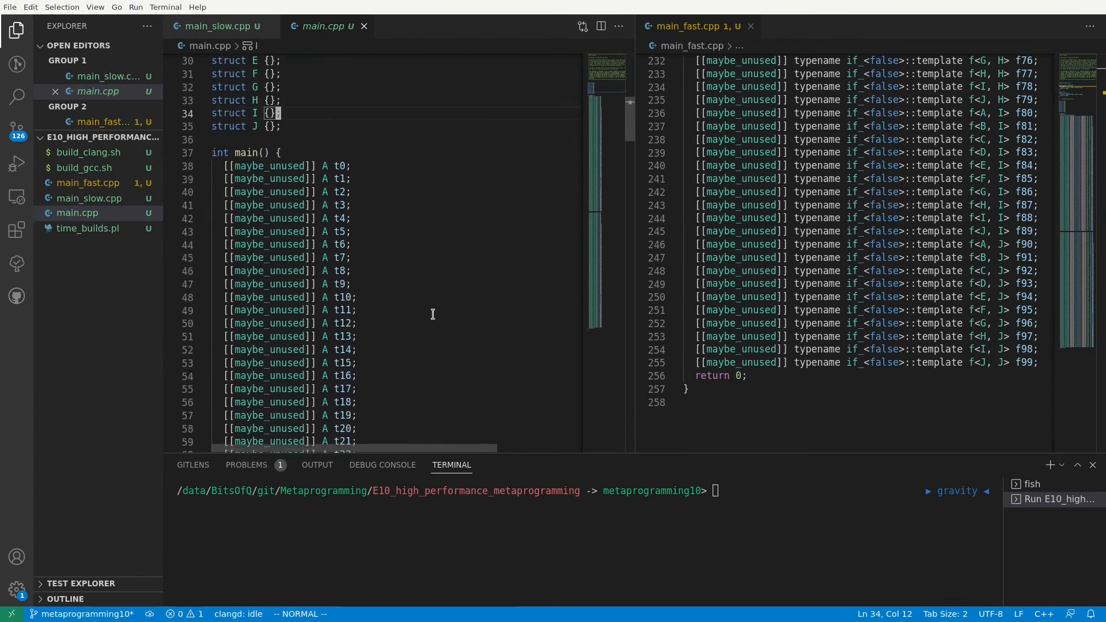
mouse_move(392, 189)
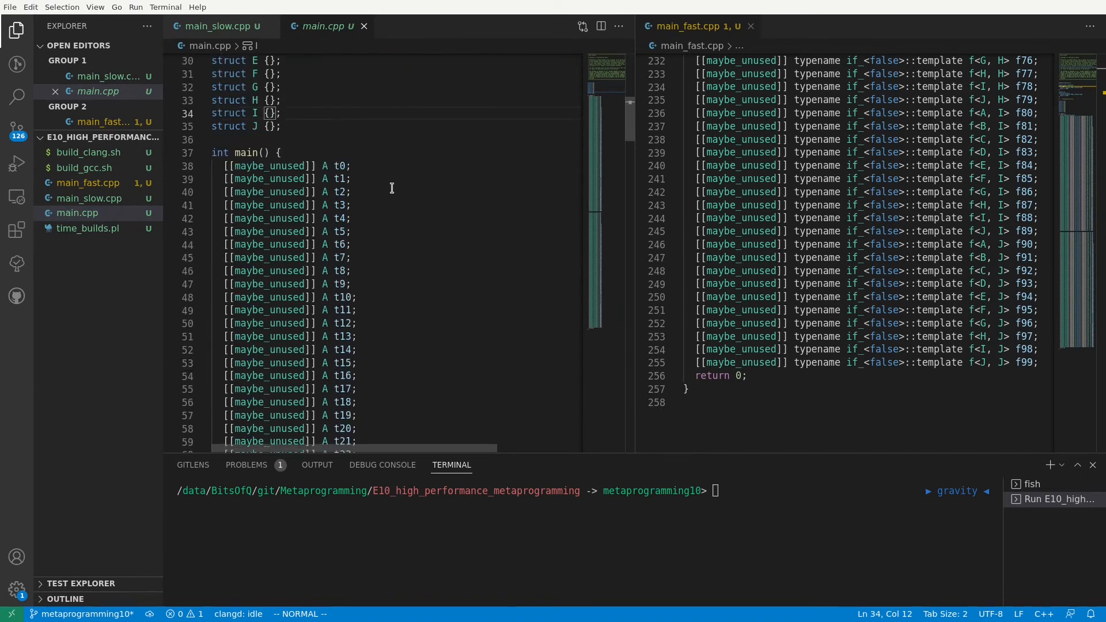
scroll("down", 3)
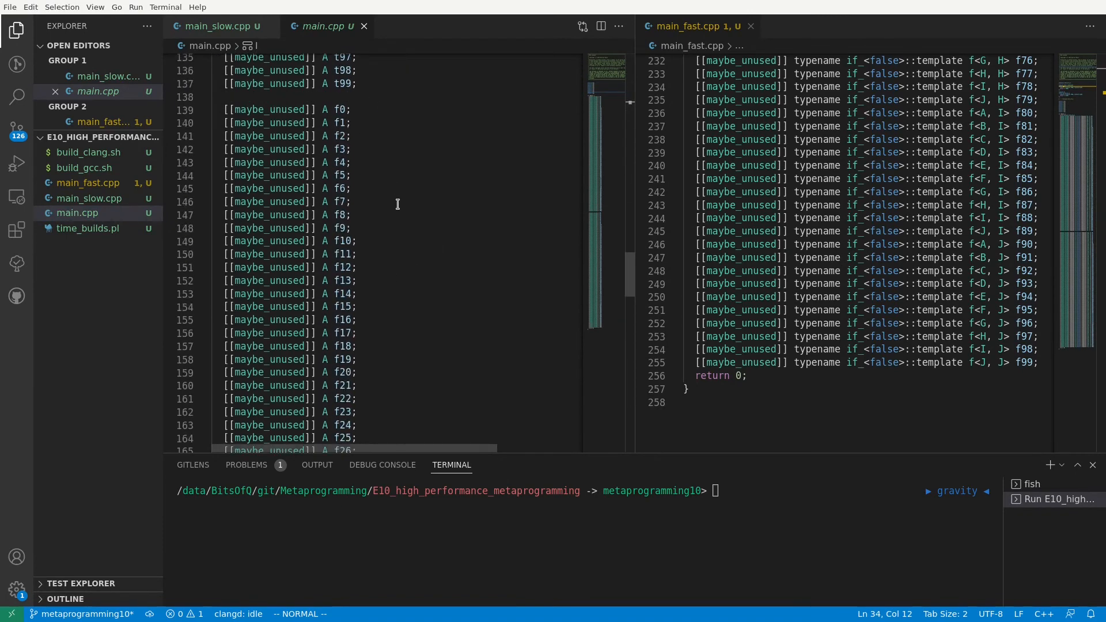
scroll("down", 3)
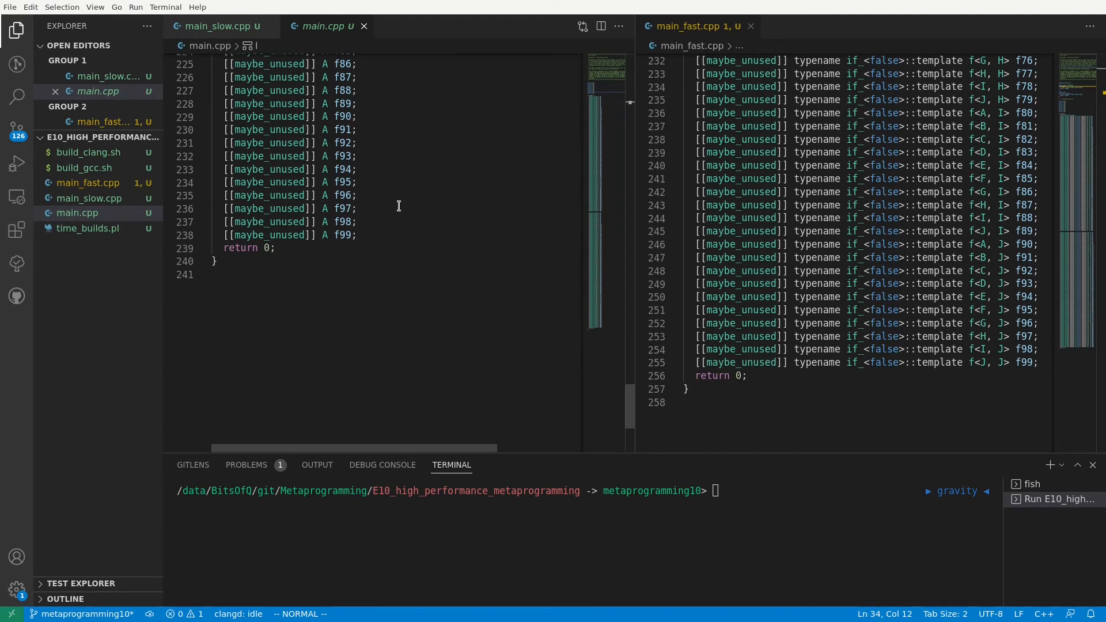
mouse_move(81, 152)
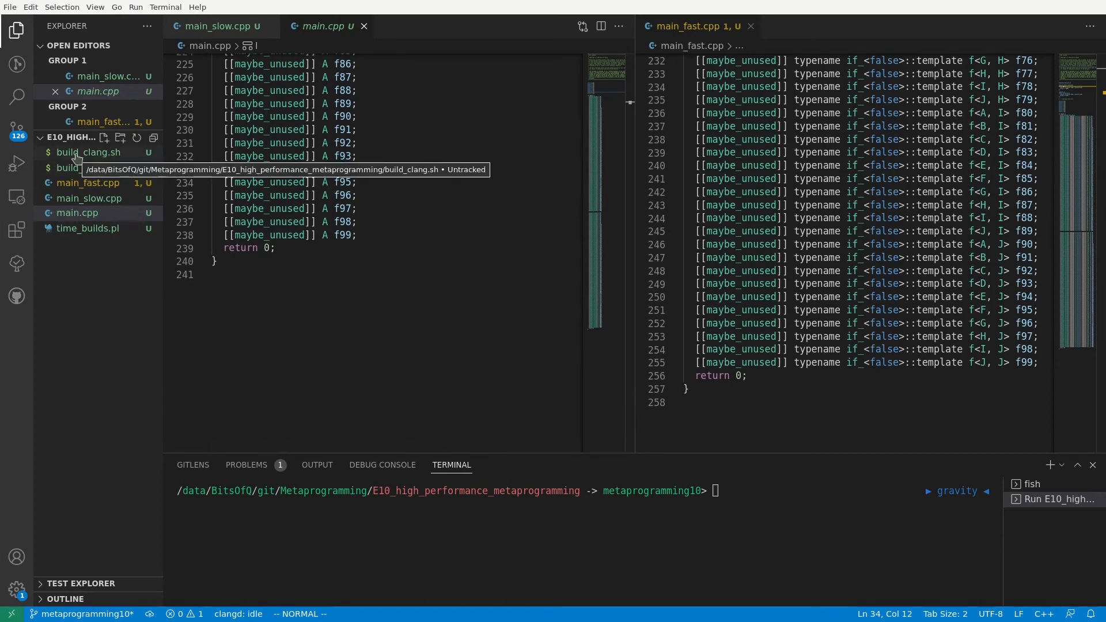
- View build_clang.sh and build_gcc.sh, each looping g++/clang -O2 -std=c++20 compiles
left_click(88, 152)
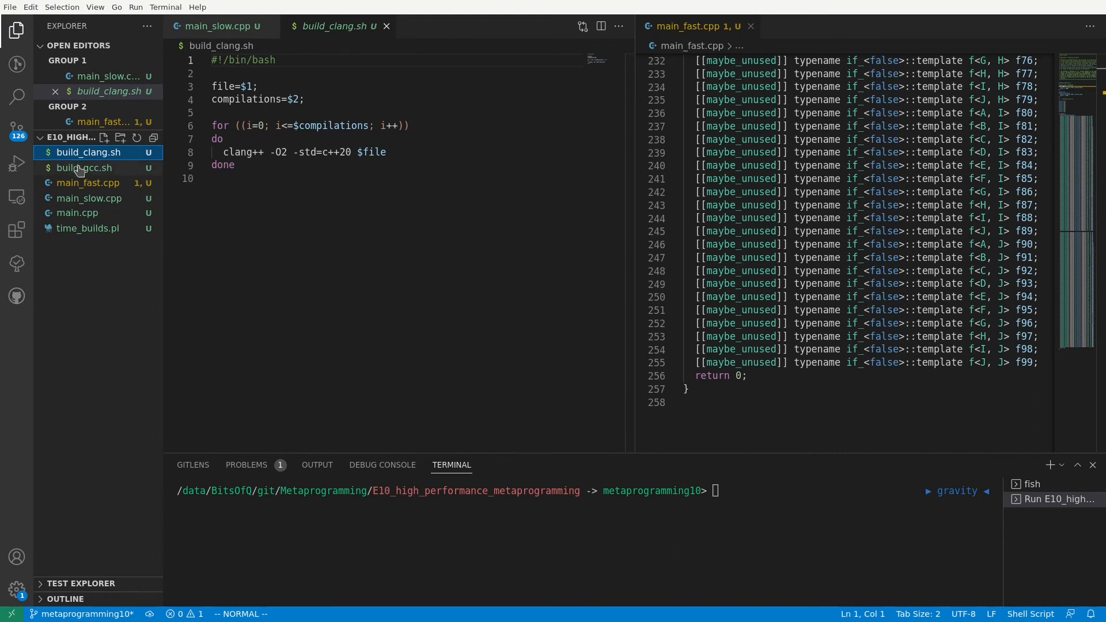
left_click(83, 168)
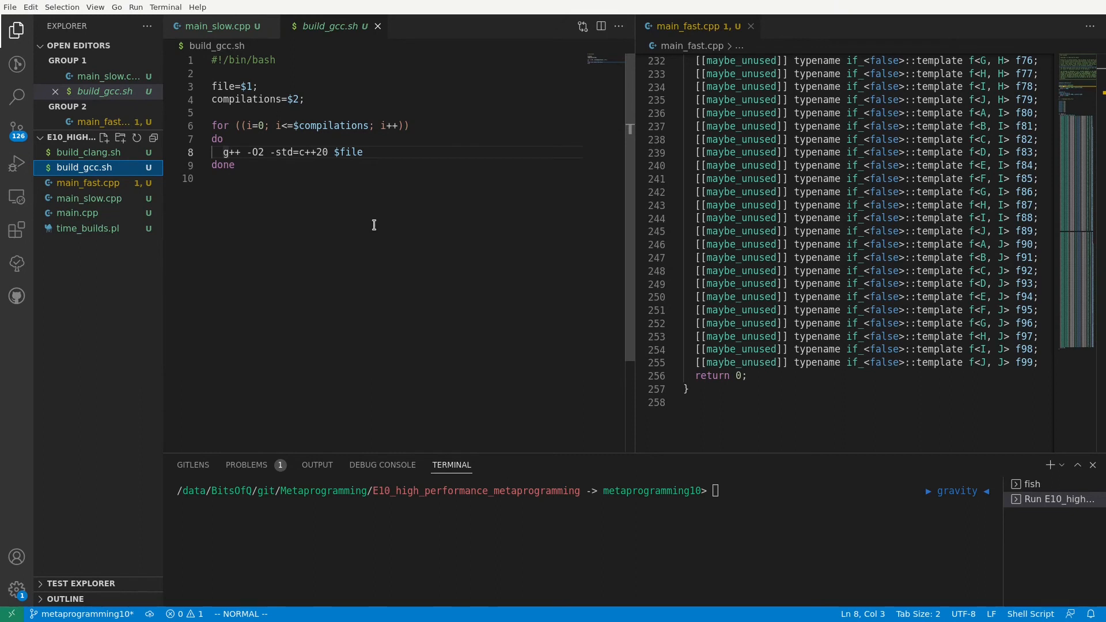
mouse_move(82, 228)
type("./time_builds.pl 1000")
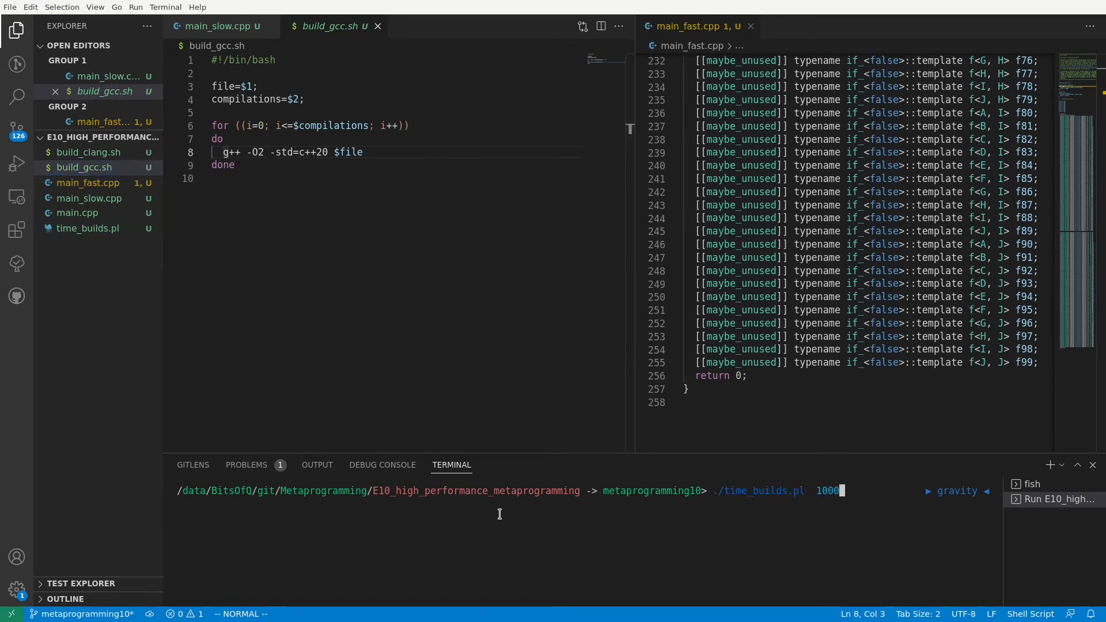
- Start ./time_builds.pl 1000 in the terminal, beginning the gcc x 1000 batch
key("Enter")
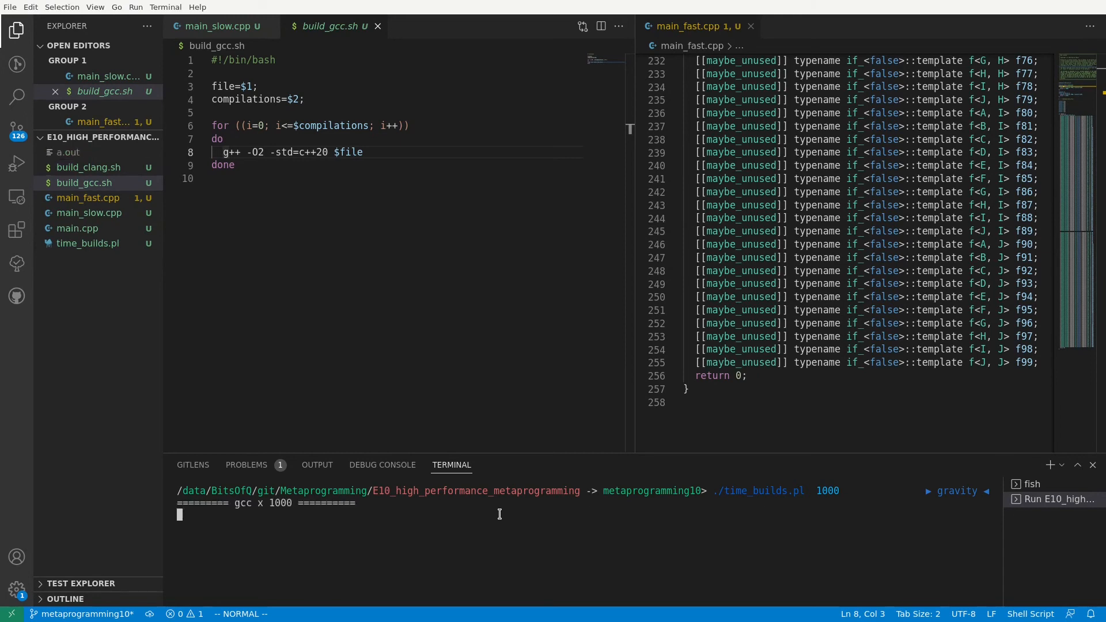
mouse_move(763, 536)
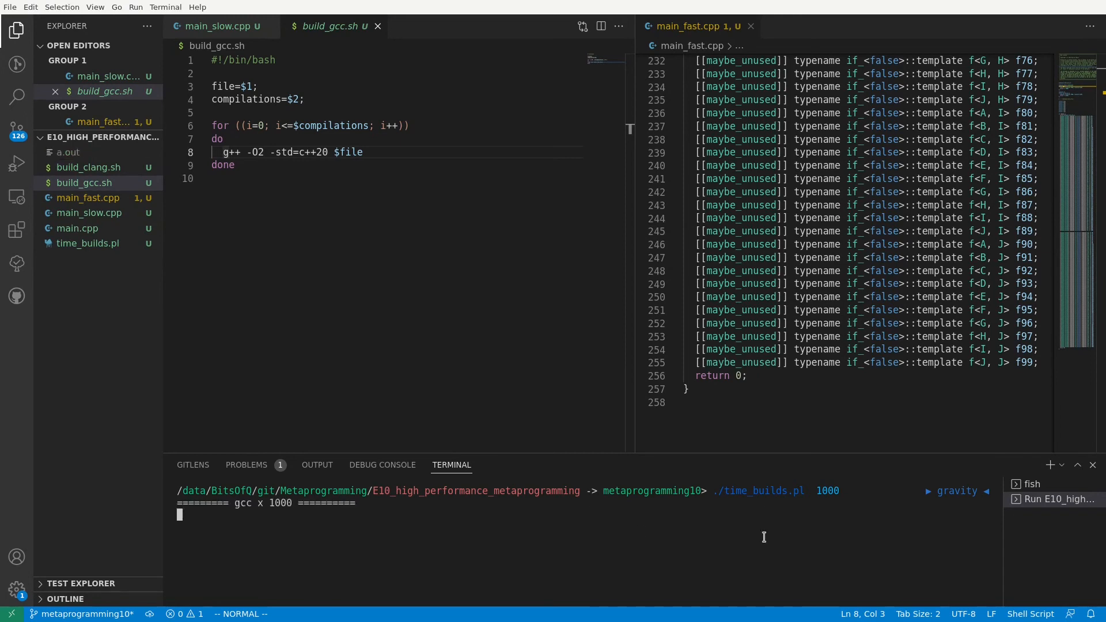
mouse_move(876, 540)
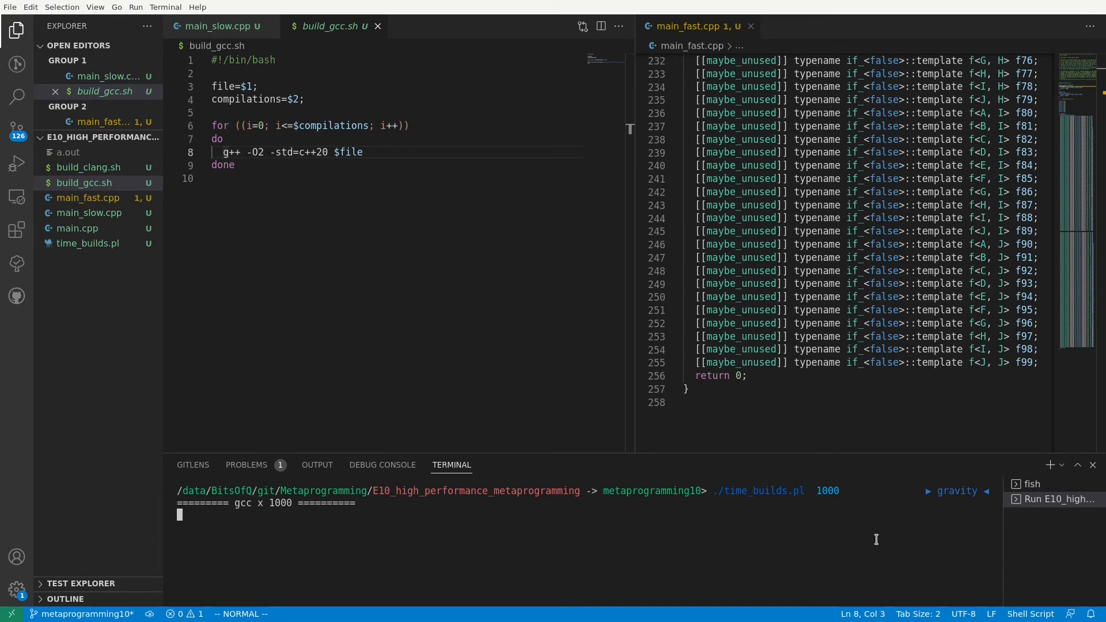